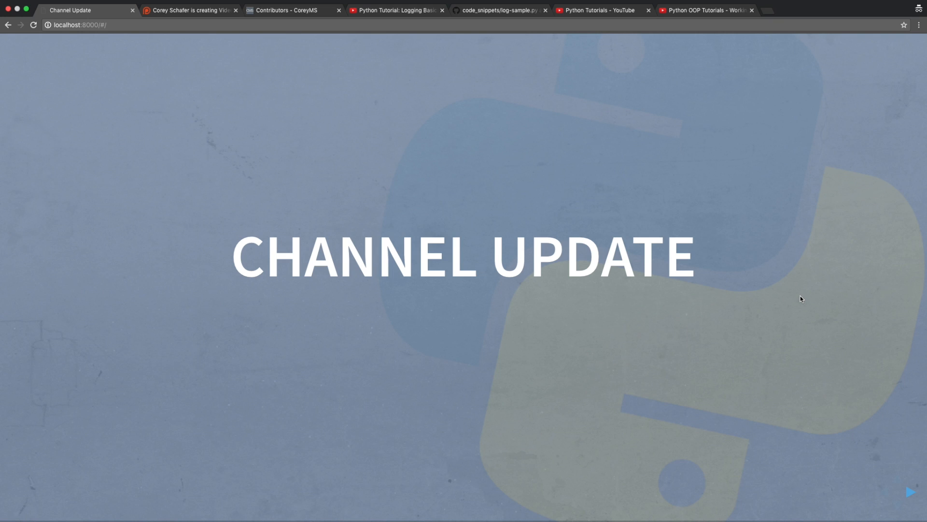
Advance the reveal.js deck to the '30,000 Subscribers, Thank You!' slide
click(911, 492)
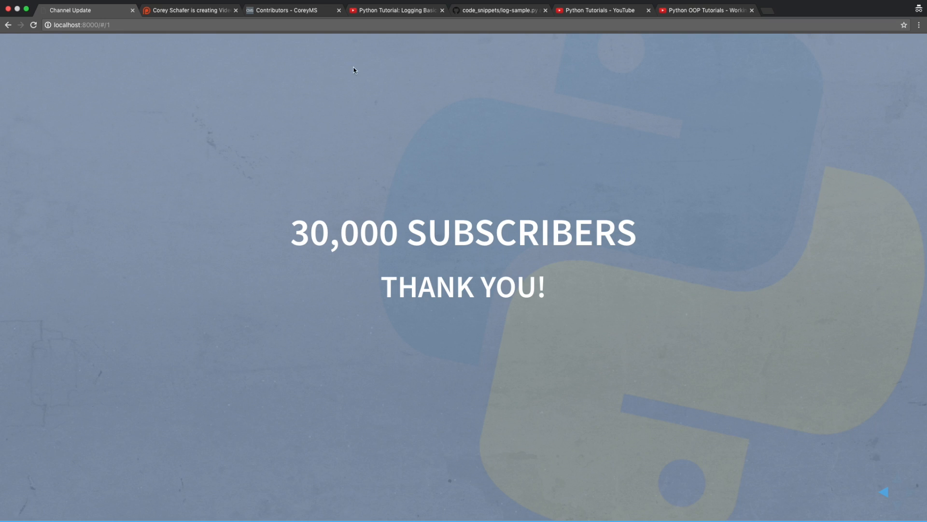
Bring up the Patreon creator page showing 29 patrons and $69 per month
click(190, 9)
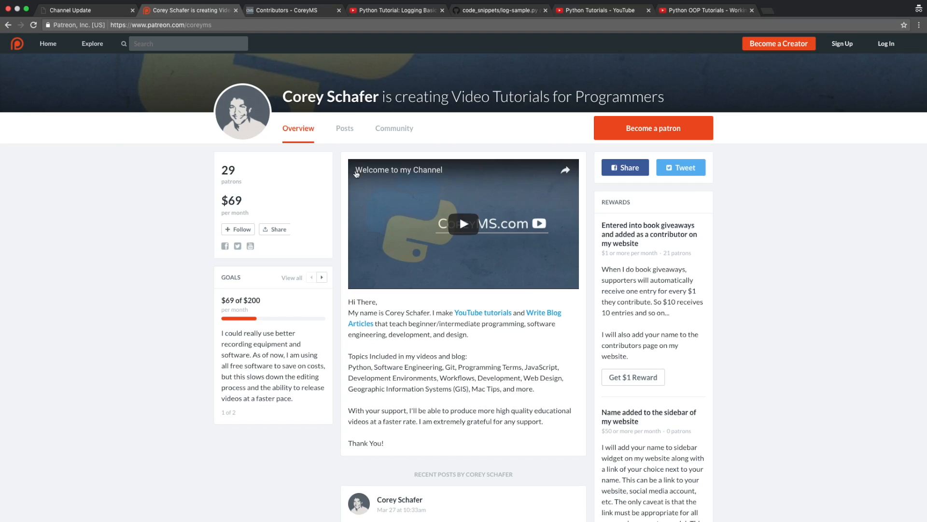
mouse_move(755, 258)
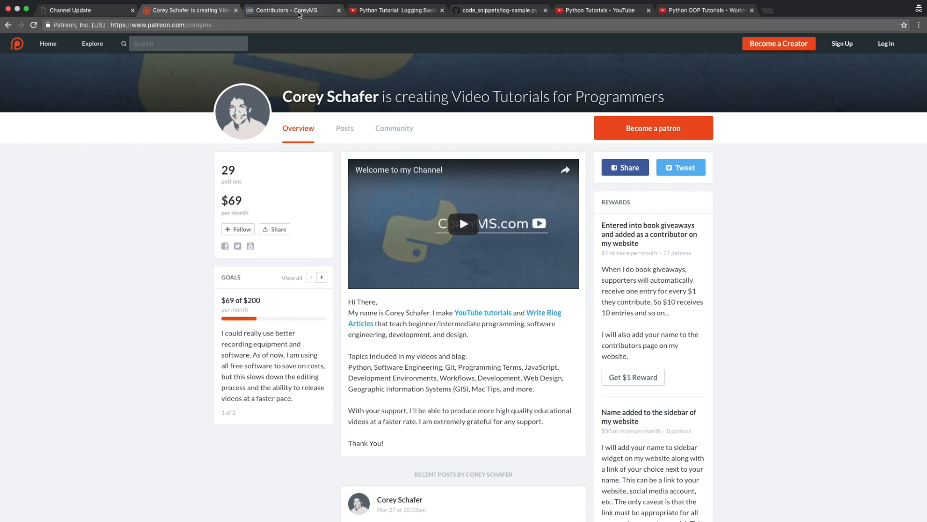
Show the CoreyMS.com Contributors page listing 21 public contributors
click(290, 10)
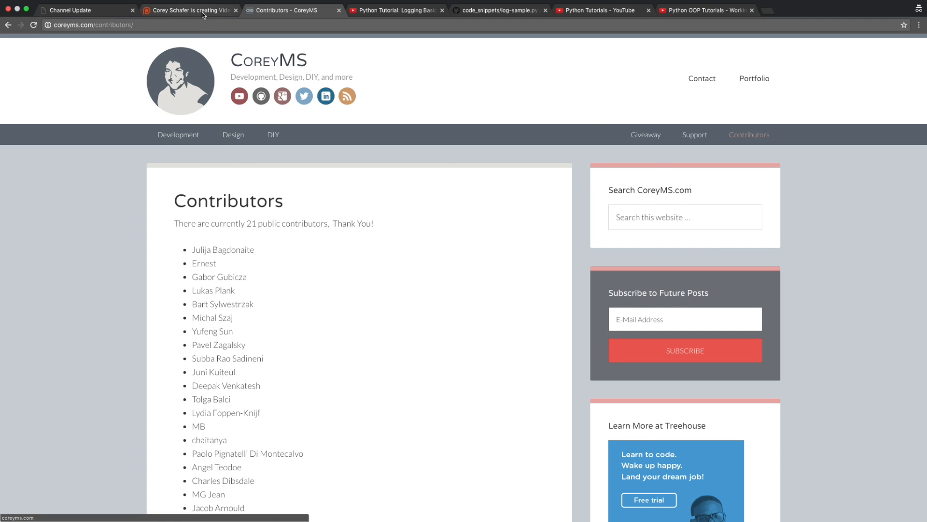
Return to the Patreon creator page with its $1 contributor reward tier
click(189, 9)
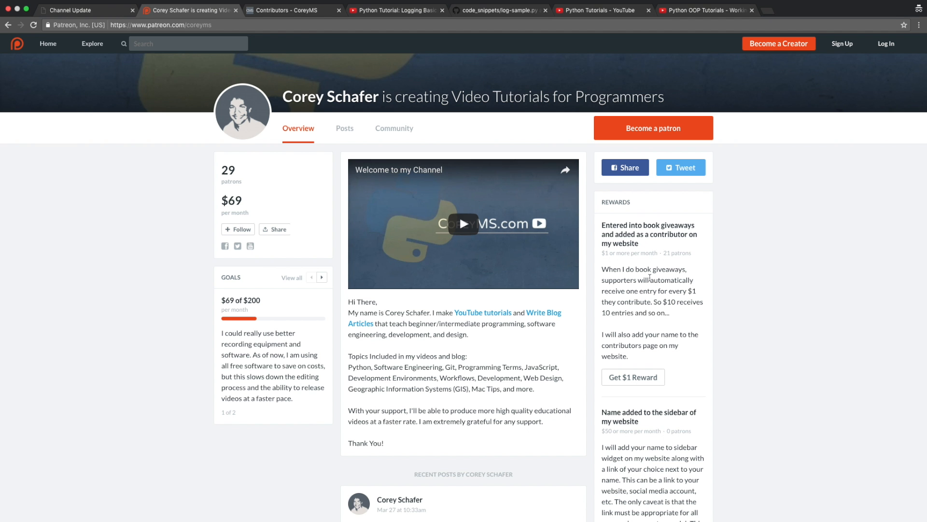
mouse_move(602, 283)
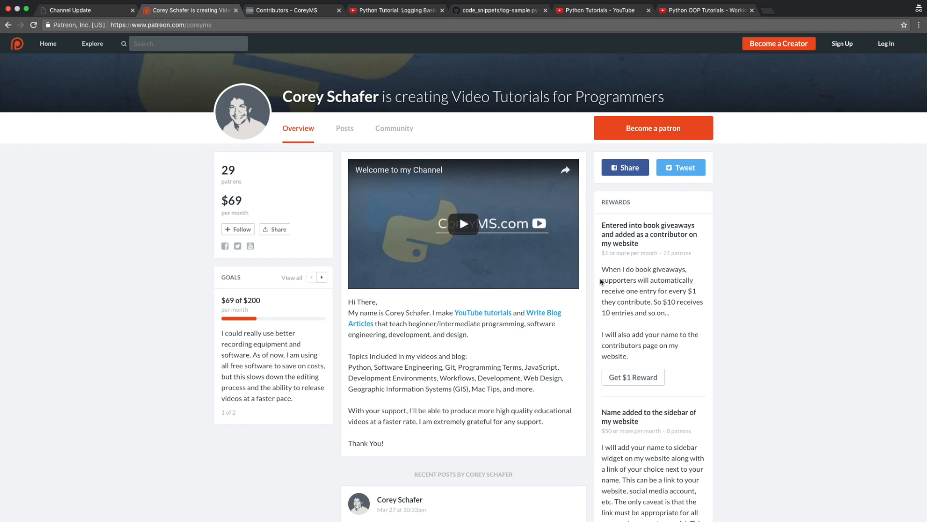
mouse_move(736, 312)
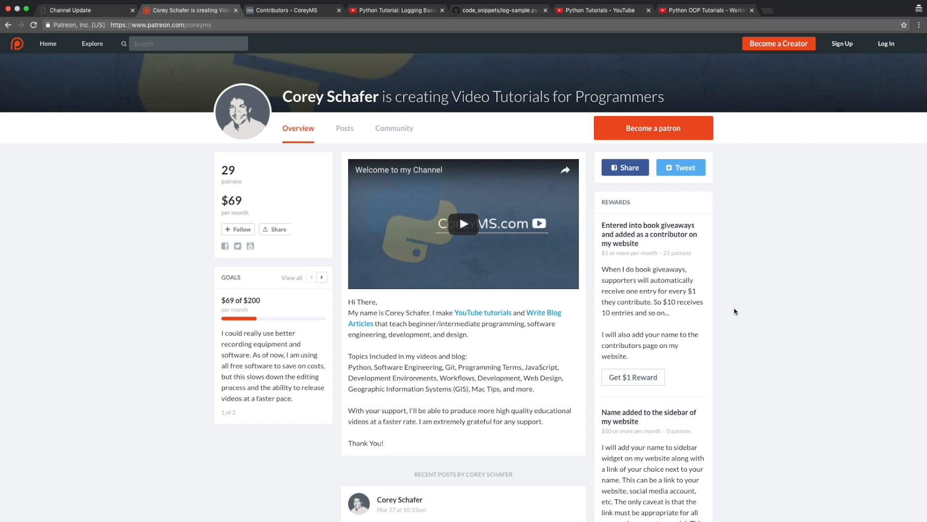
mouse_move(830, 312)
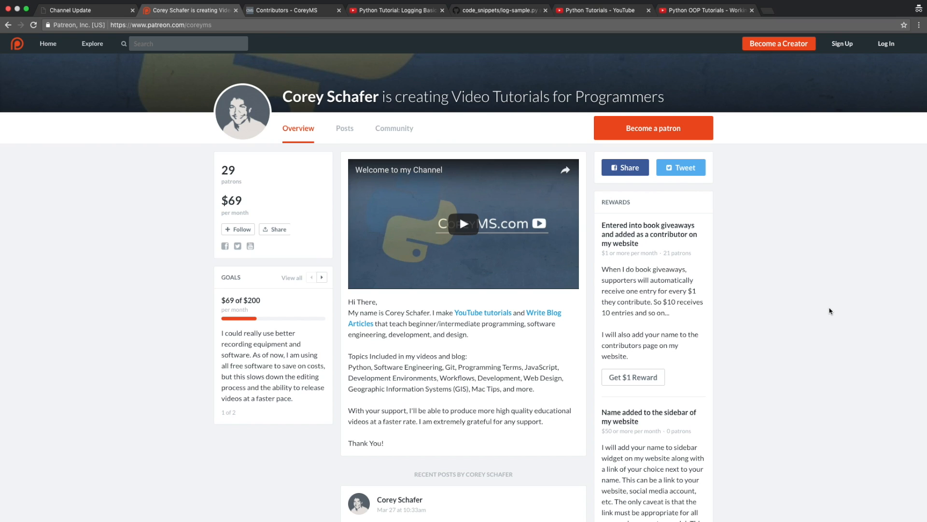
mouse_move(370, 6)
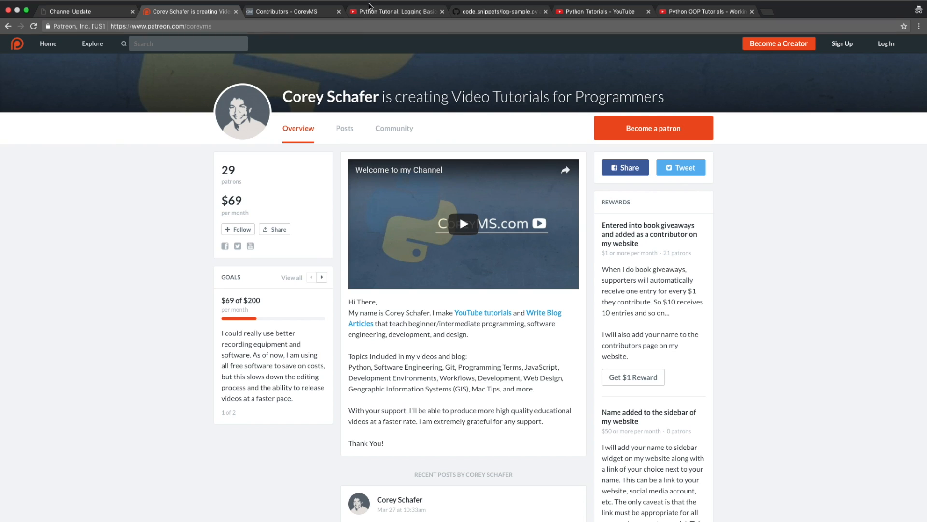
Show the Logging Basics video page and its description with Patreon and support links
click(396, 10)
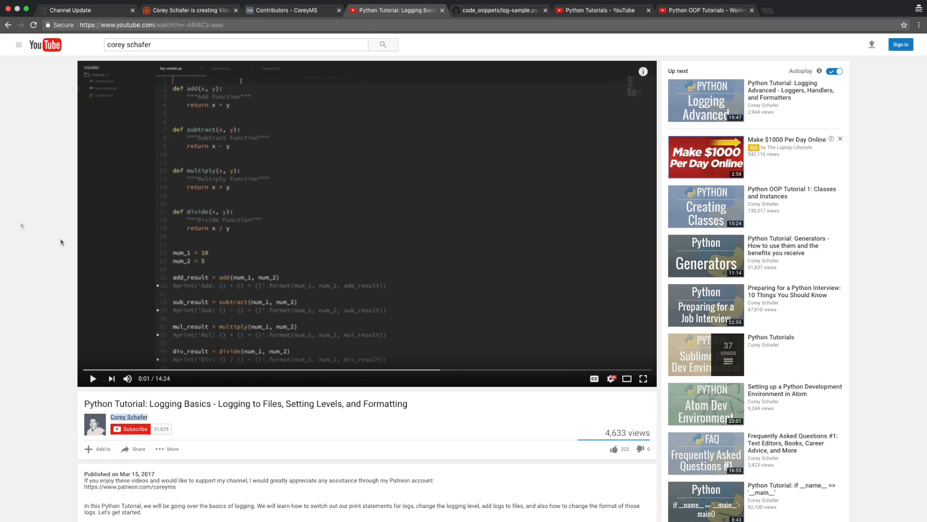
scroll(down, 3)
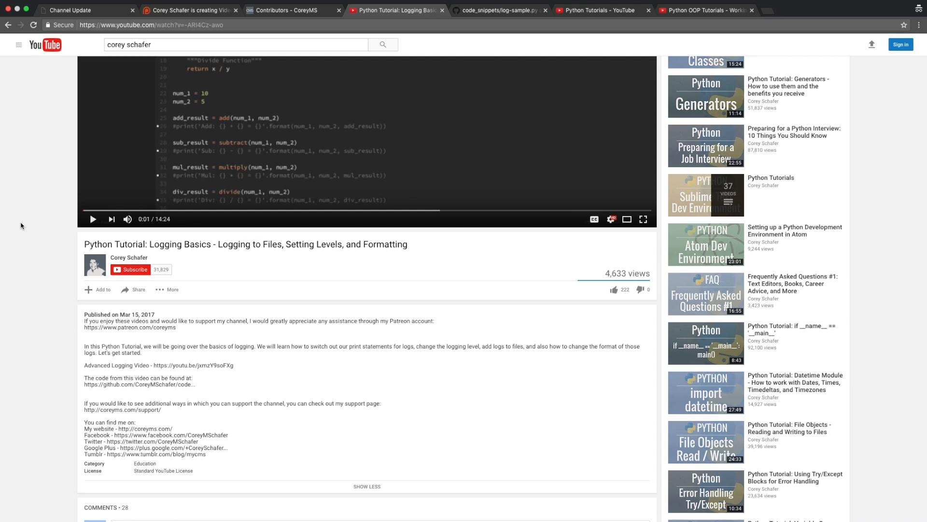
mouse_move(33, 315)
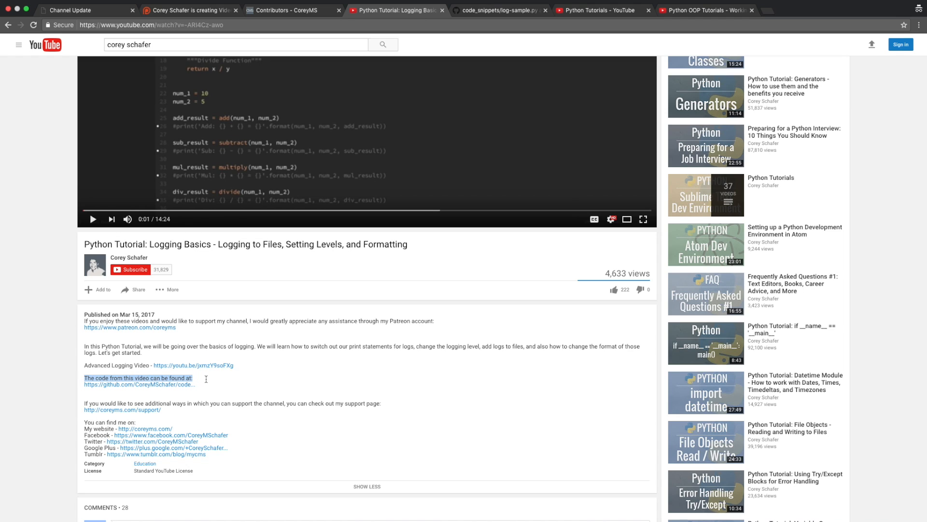
mouse_move(139, 384)
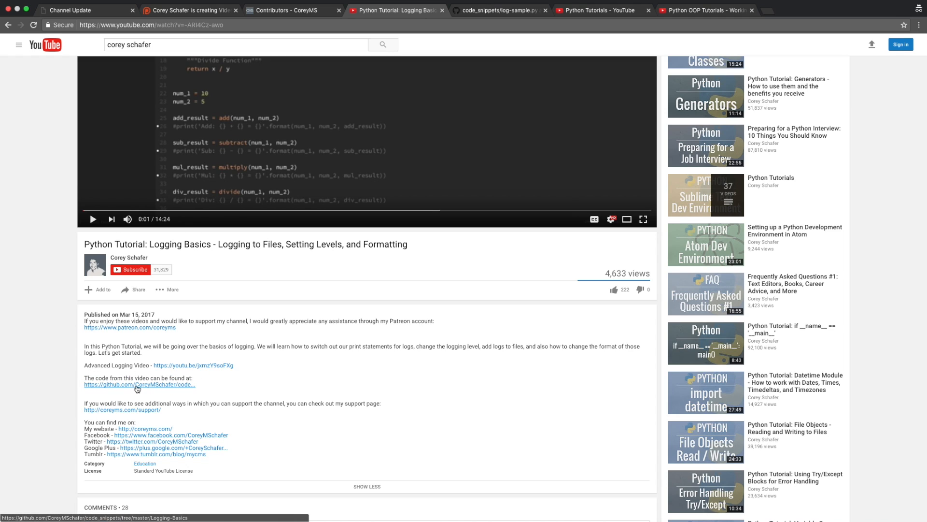
mouse_move(471, 45)
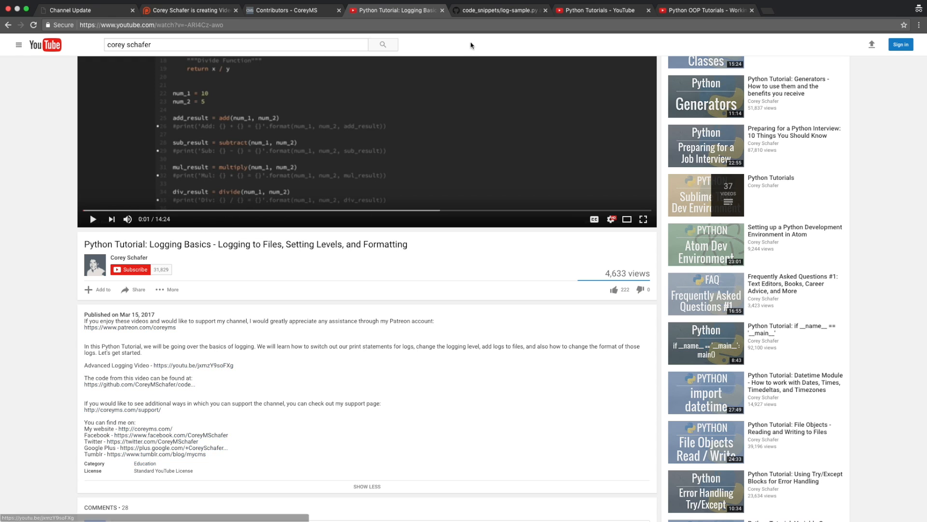
Review log-sample.py in the GitHub code_snippets repo, then switch to the Python Tutorials playlist
click(499, 10)
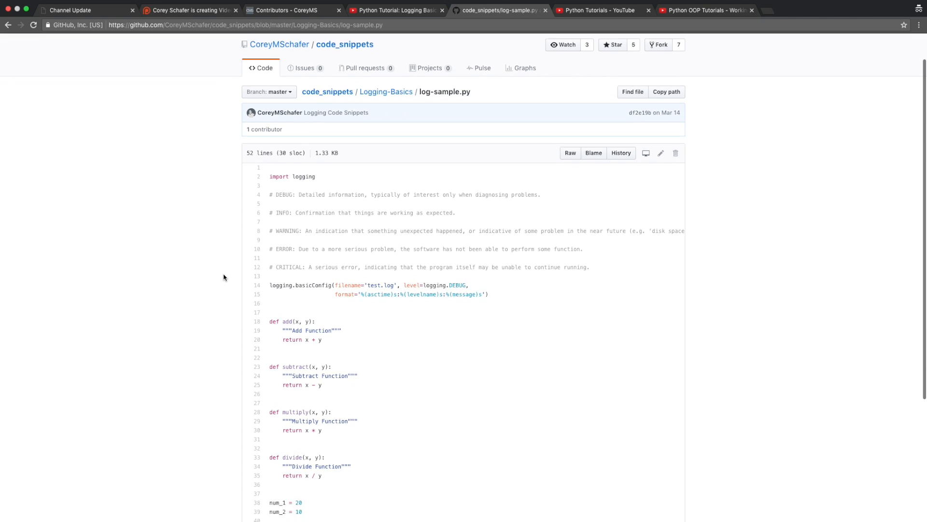
scroll(down, 3)
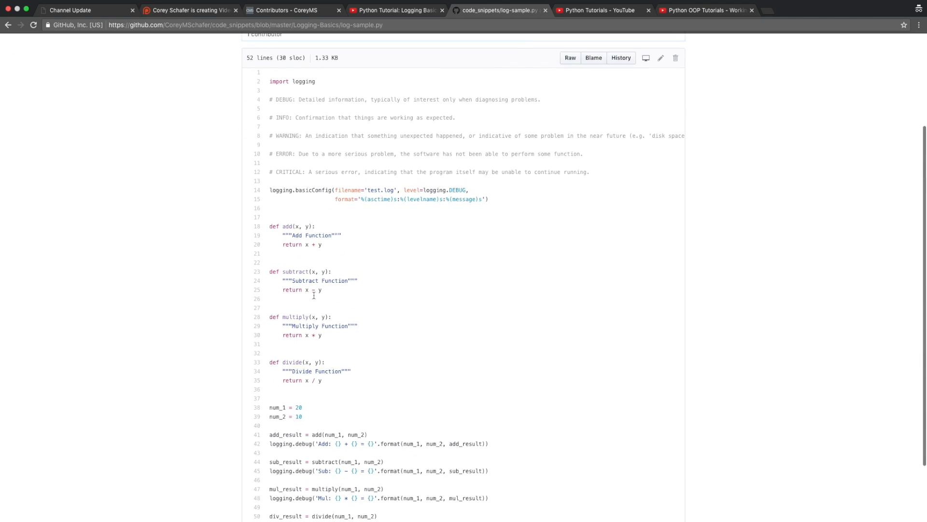
scroll(up, 3)
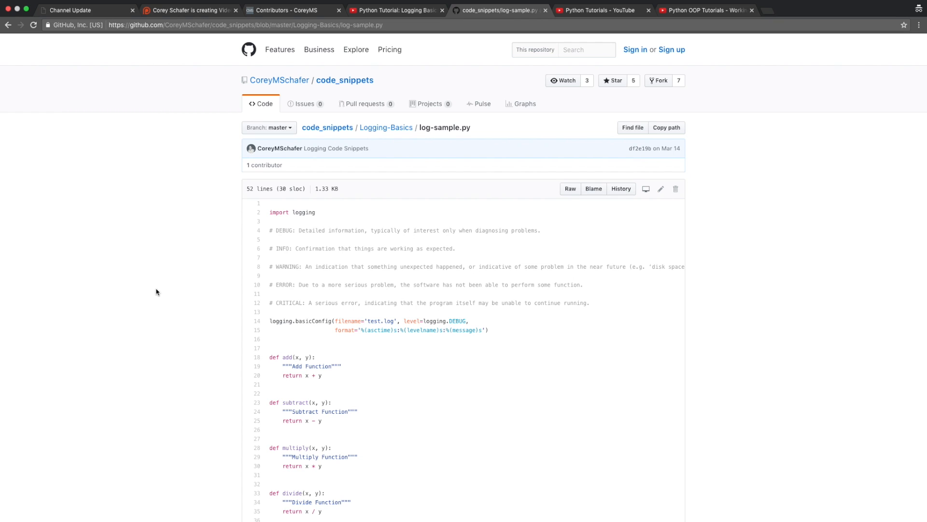
mouse_move(172, 292)
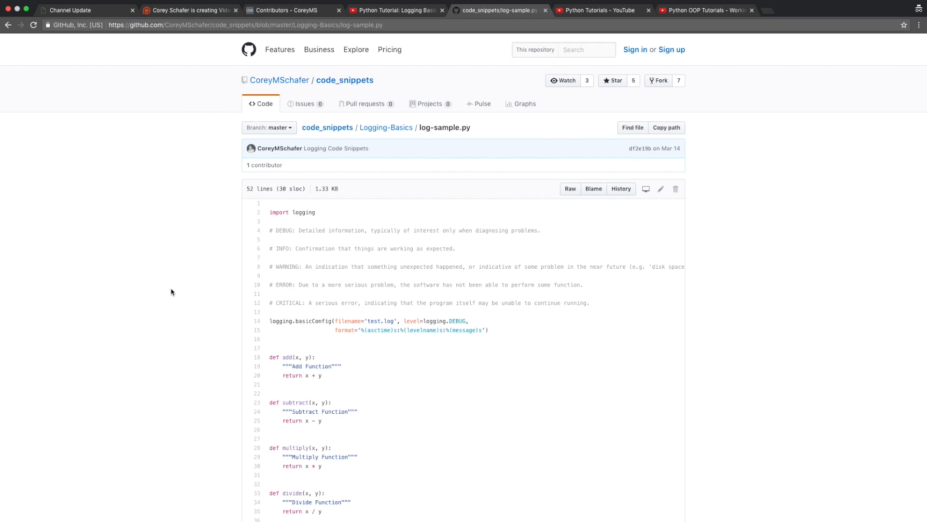
mouse_move(635, 259)
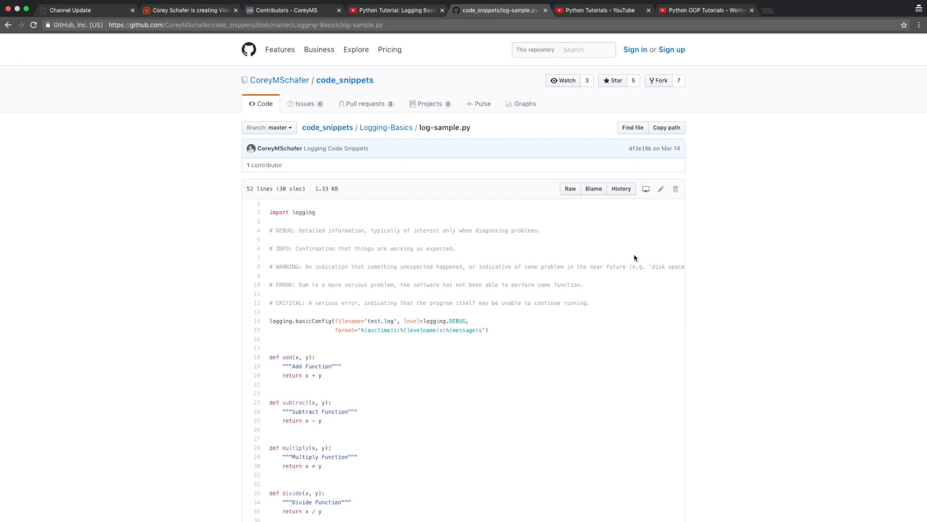
mouse_move(678, 176)
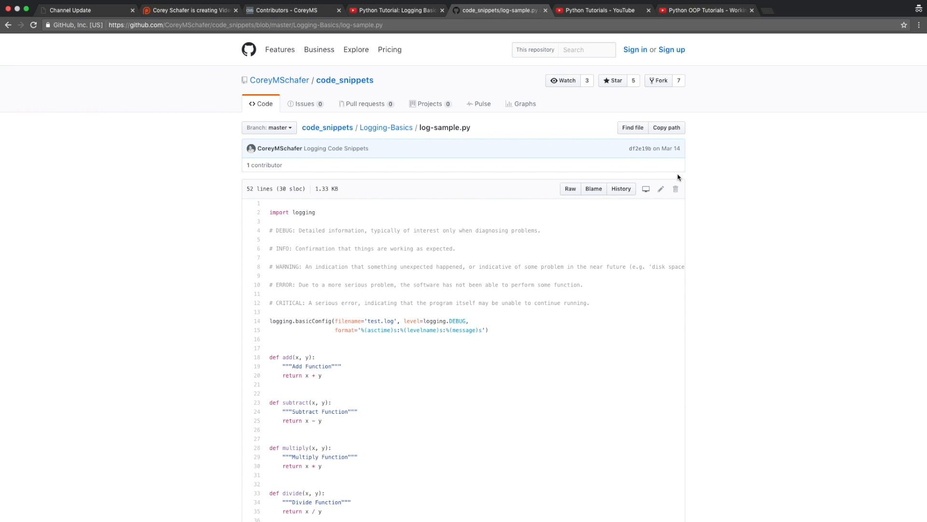
click(597, 10)
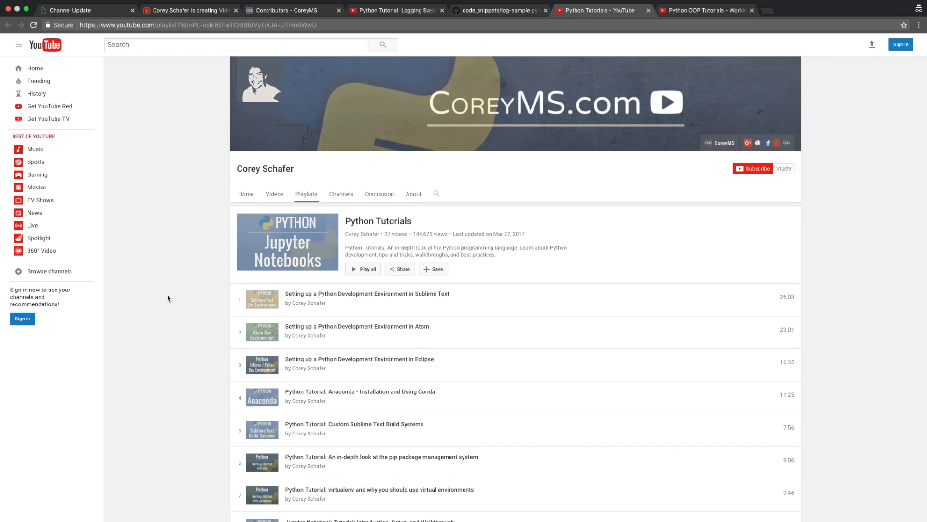
scroll(down, 3)
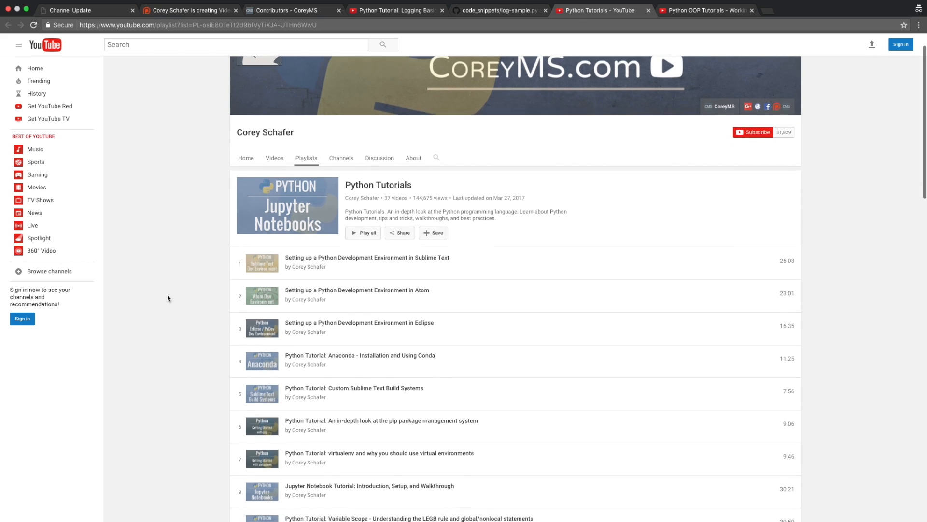
scroll(down, 3)
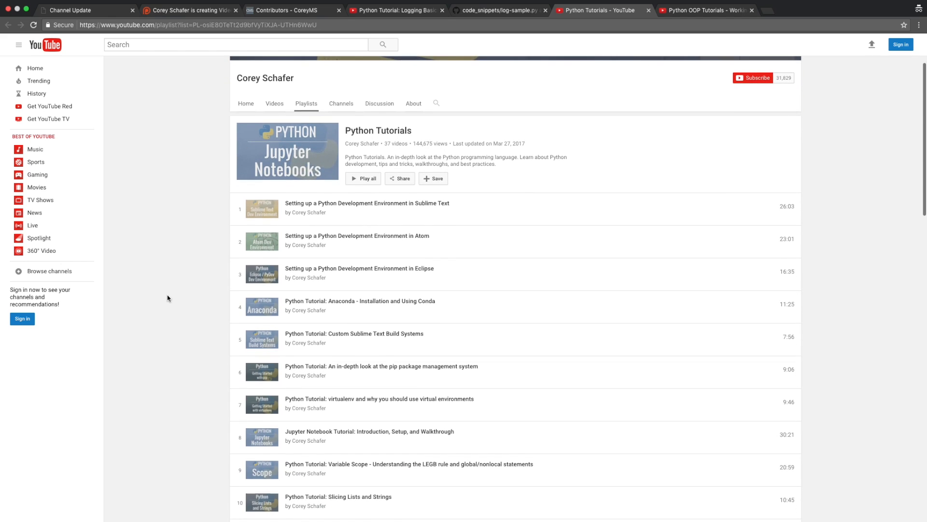
scroll(up, 3)
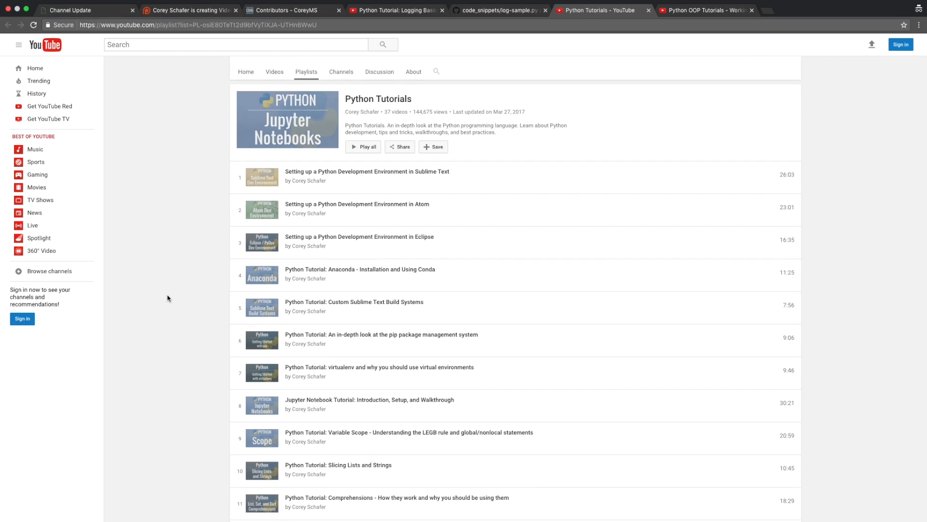
scroll(down, 3)
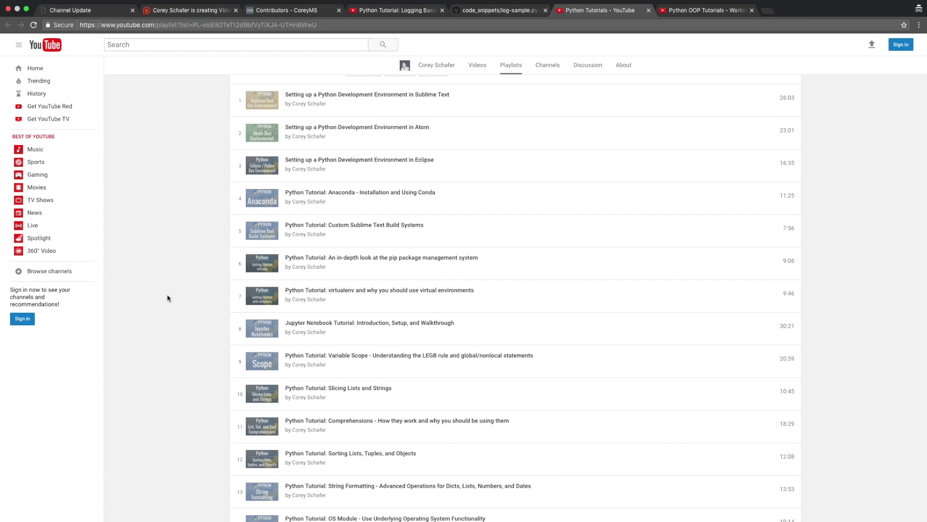
scroll(up, 3)
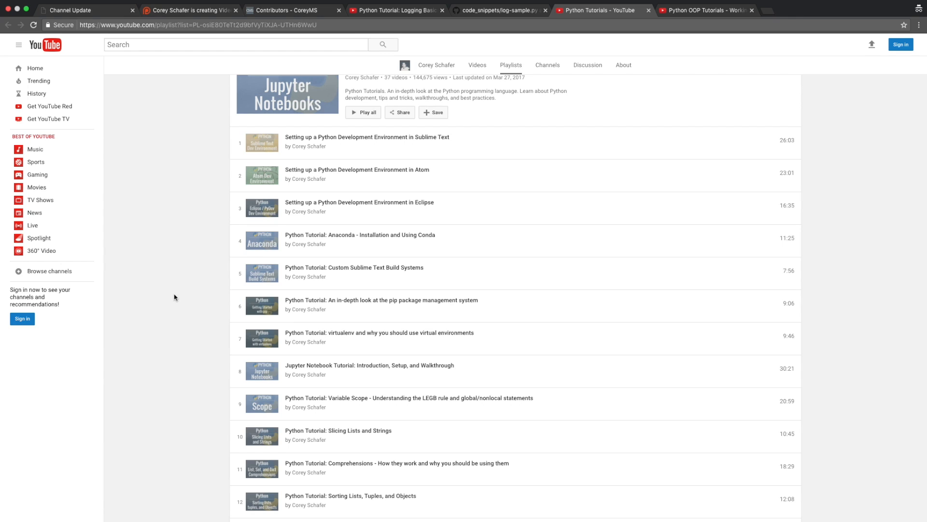
mouse_move(212, 211)
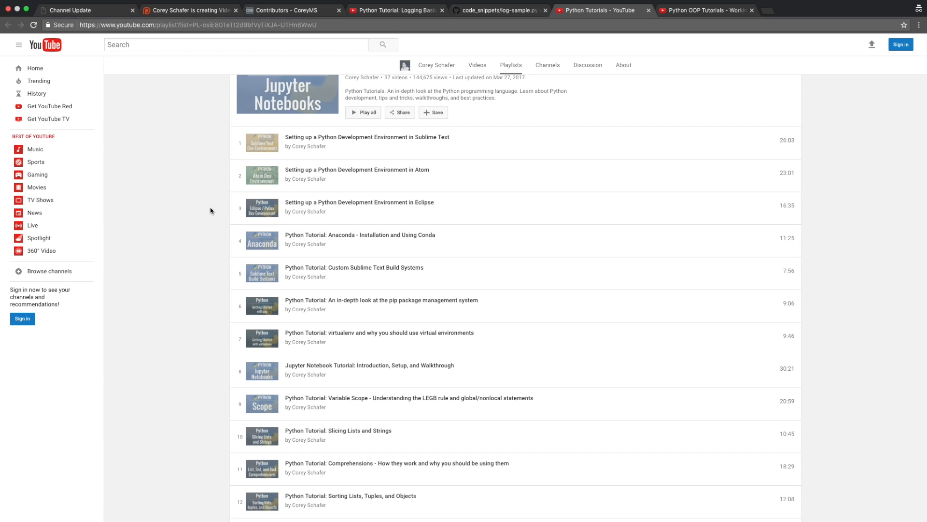
mouse_move(266, 157)
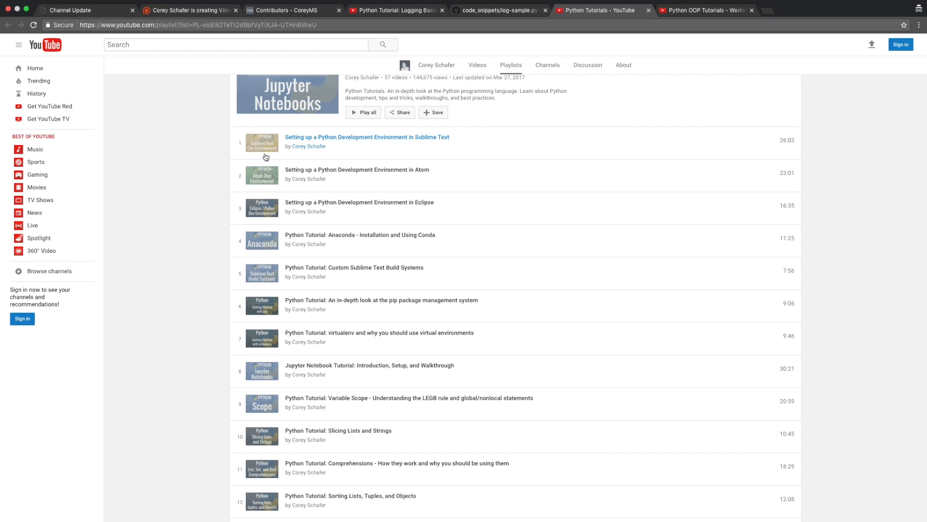
mouse_move(209, 199)
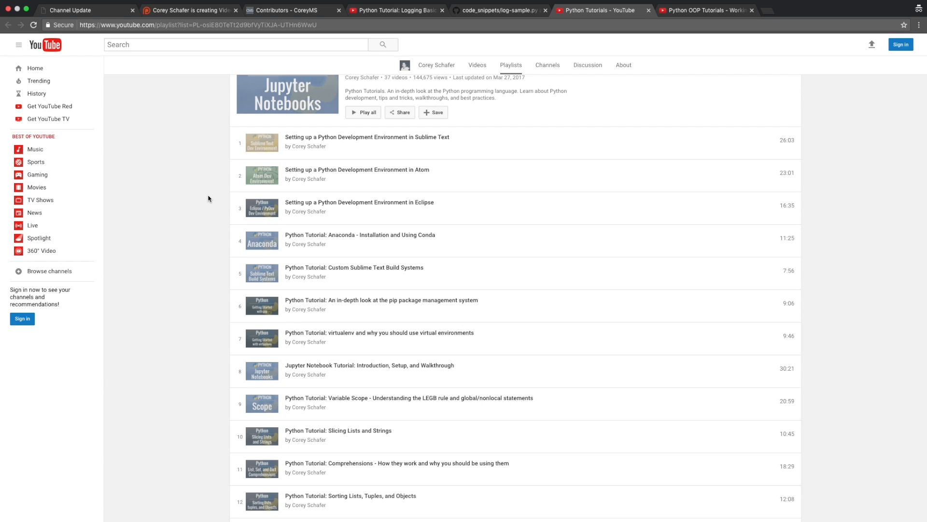
mouse_move(217, 165)
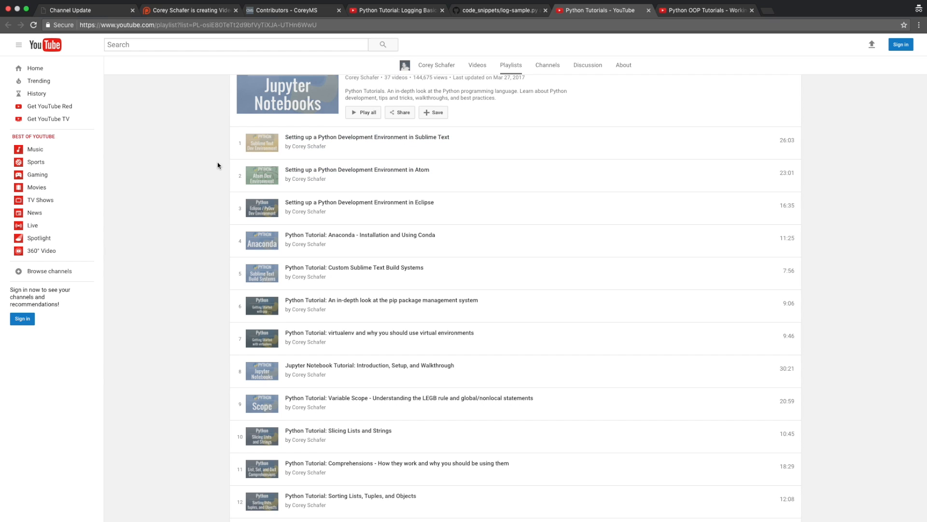
mouse_move(225, 221)
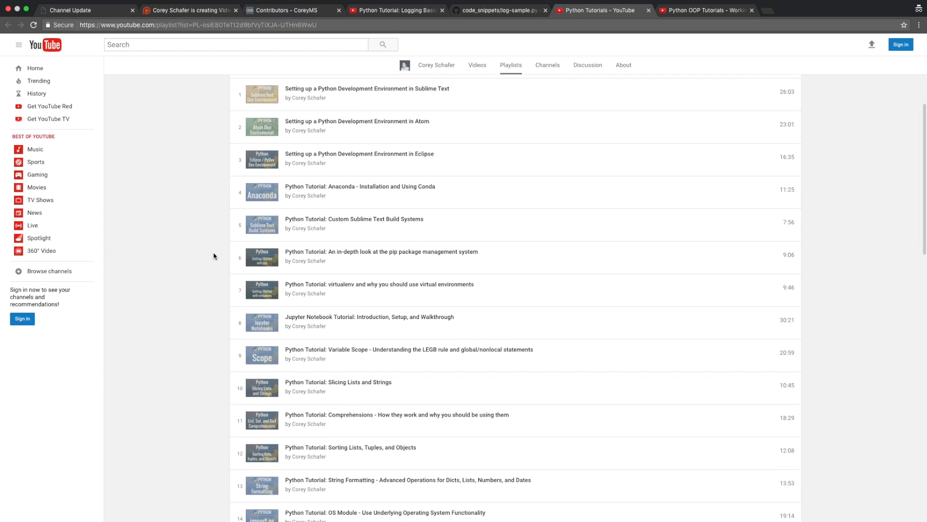
Browse the Python Tutorials playlist, then move to the six-video Python OOP Tutorials playlist
scroll(up, 3)
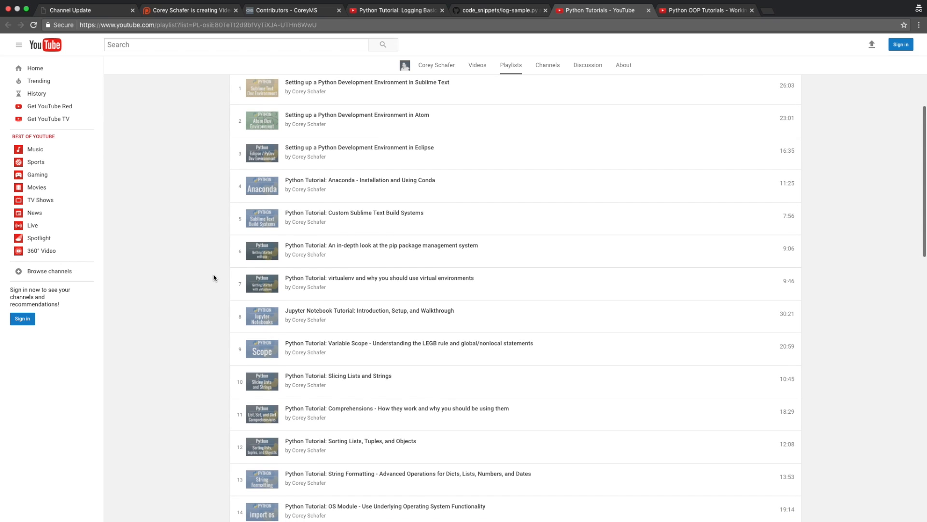
scroll(down, 3)
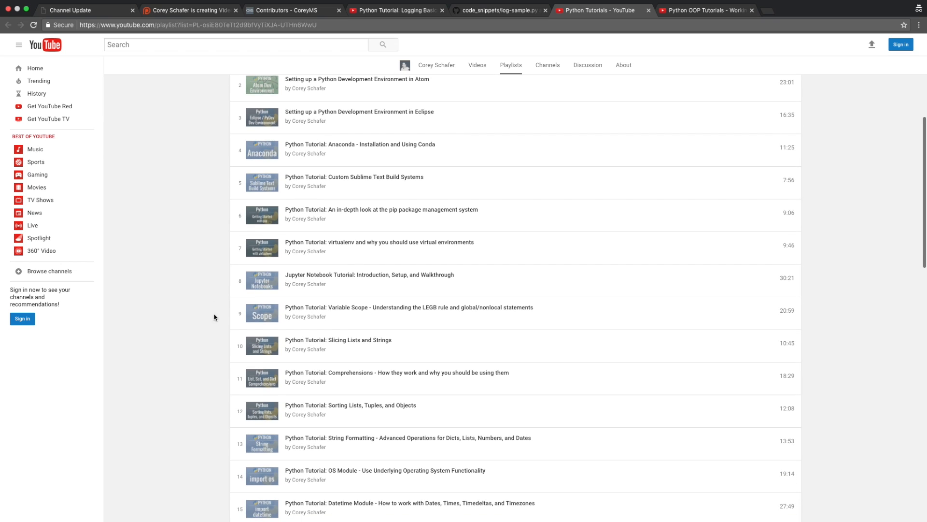
scroll(down, 3)
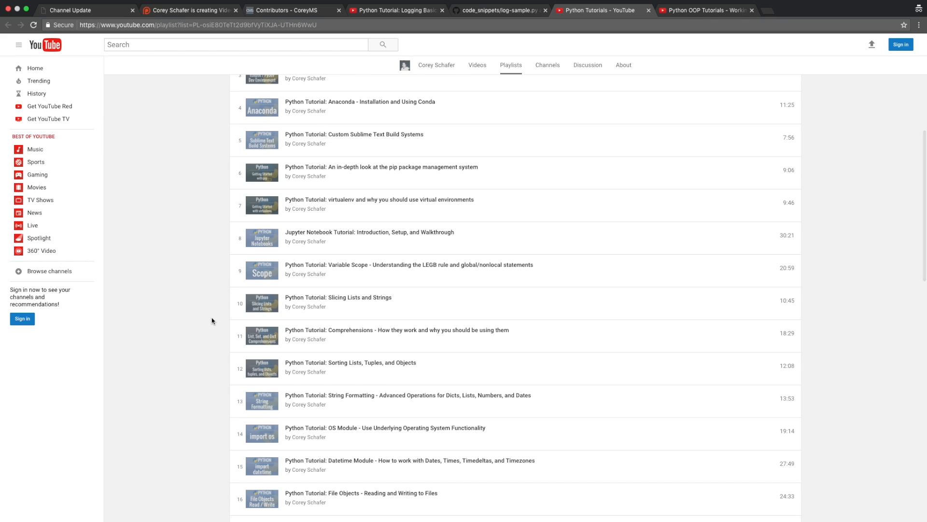
scroll(up, 3)
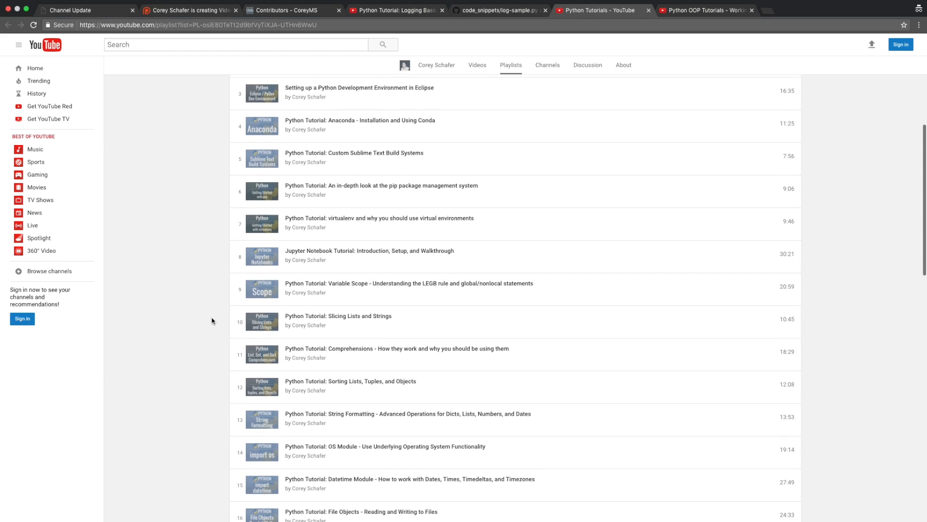
scroll(up, 3)
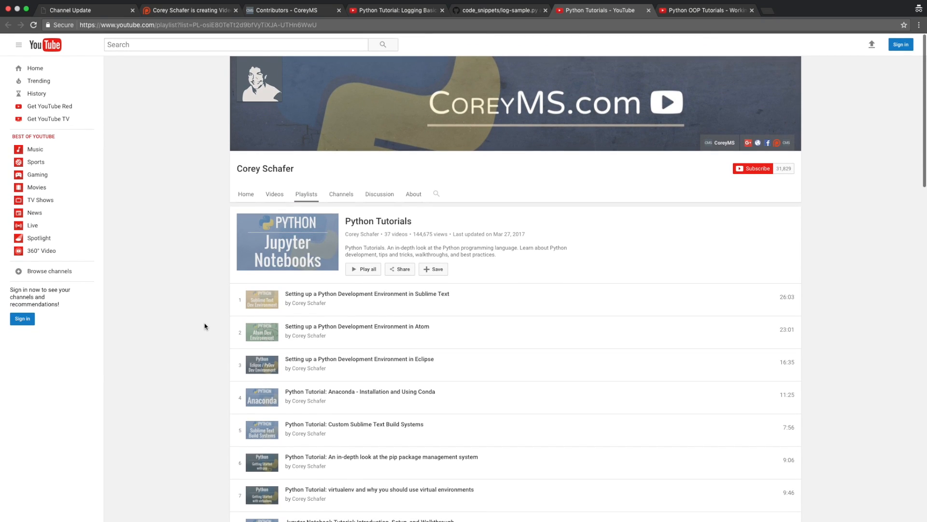
mouse_move(582, 254)
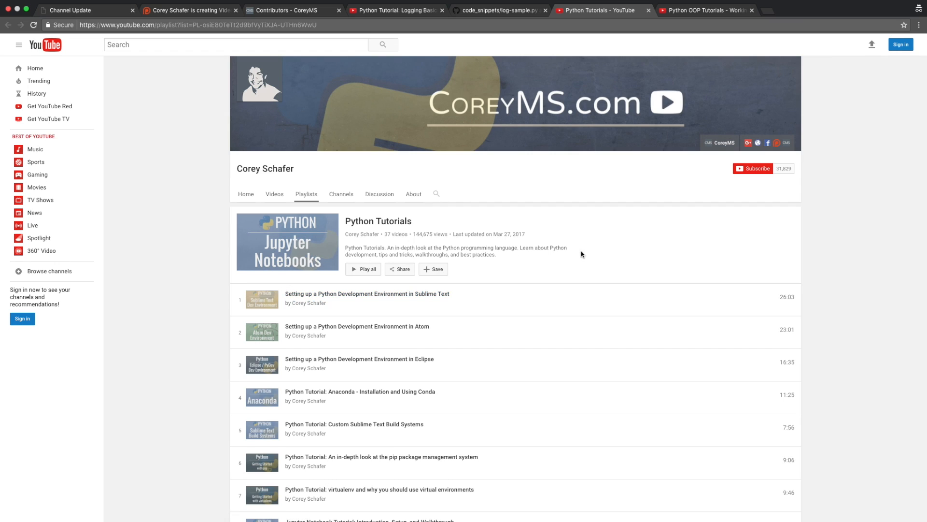
mouse_move(697, 24)
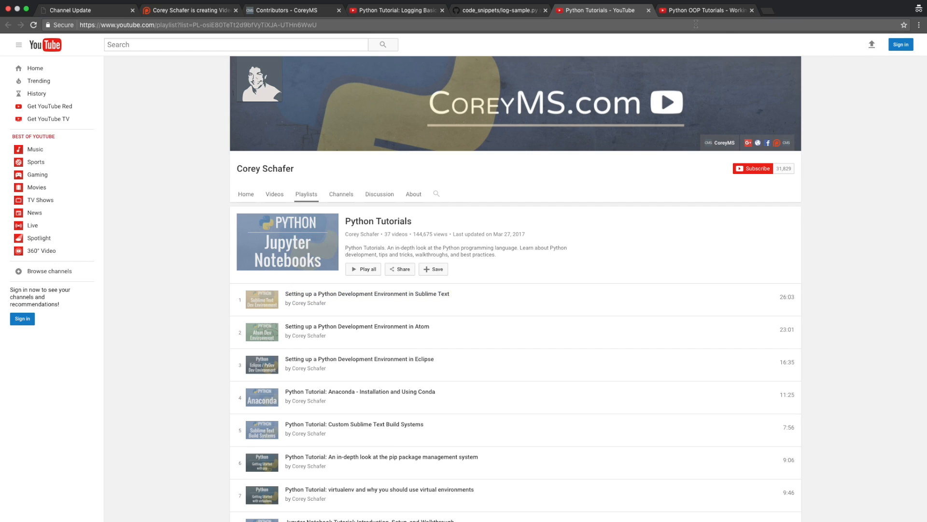
click(708, 9)
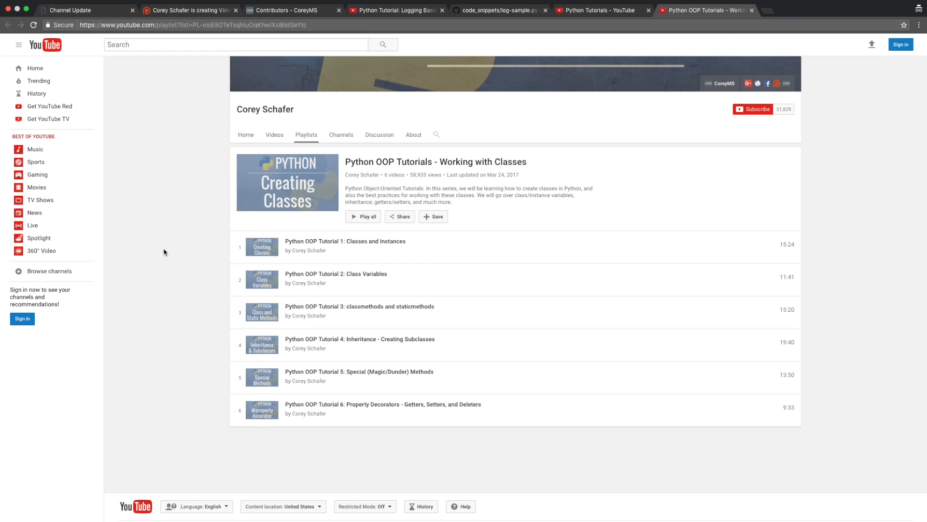